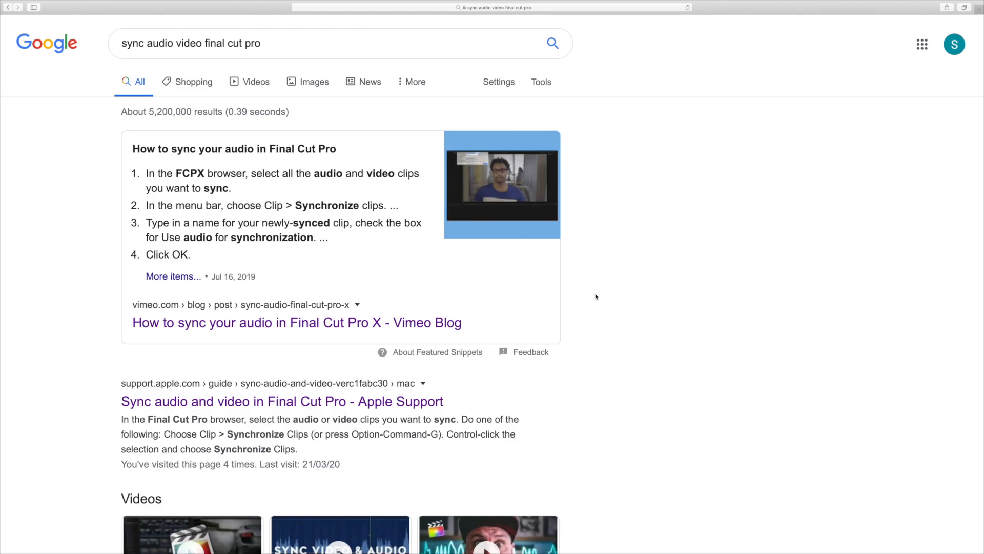
Open the 'Sync audio and video in Final Cut Pro' result and read down through its syncing steps.
scroll(down, 3)
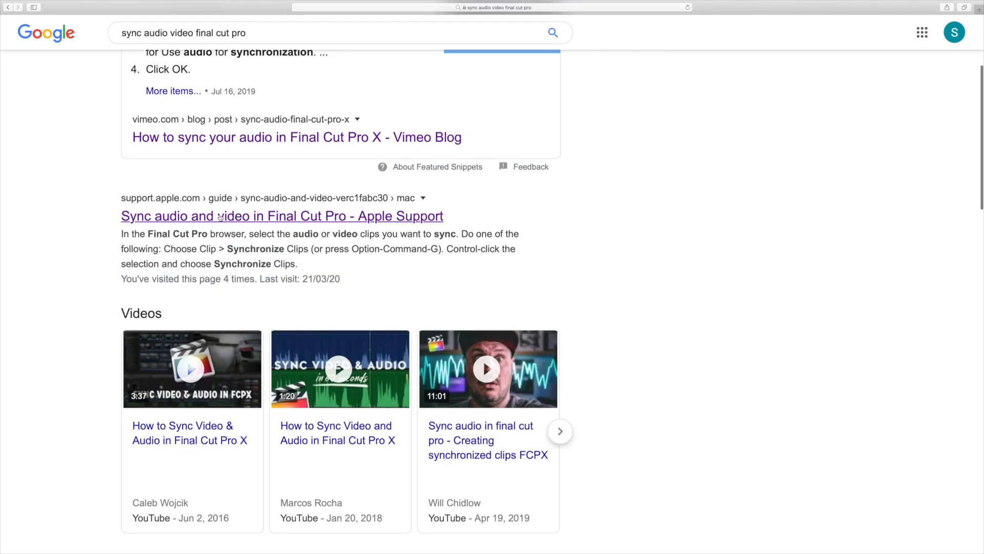
click(281, 215)
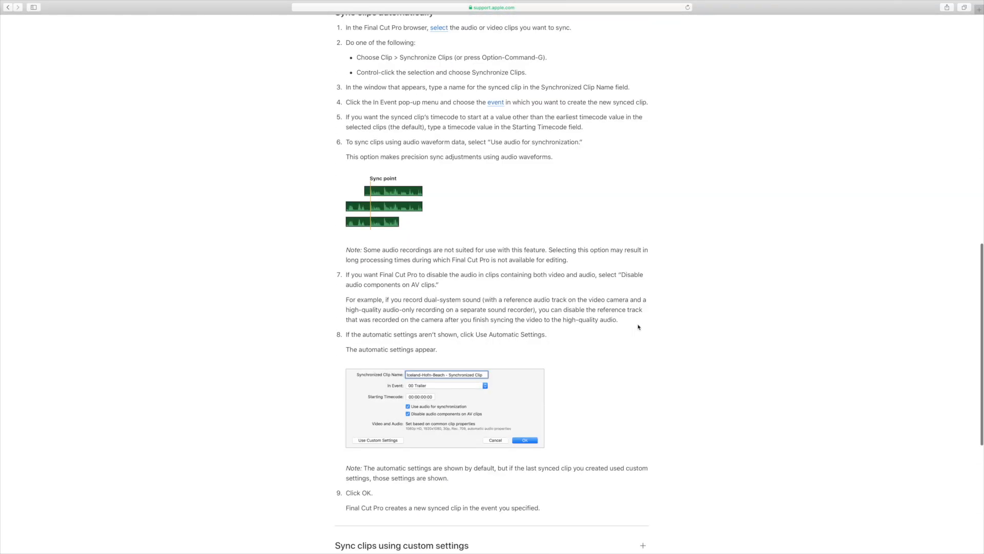
scroll(down, 3)
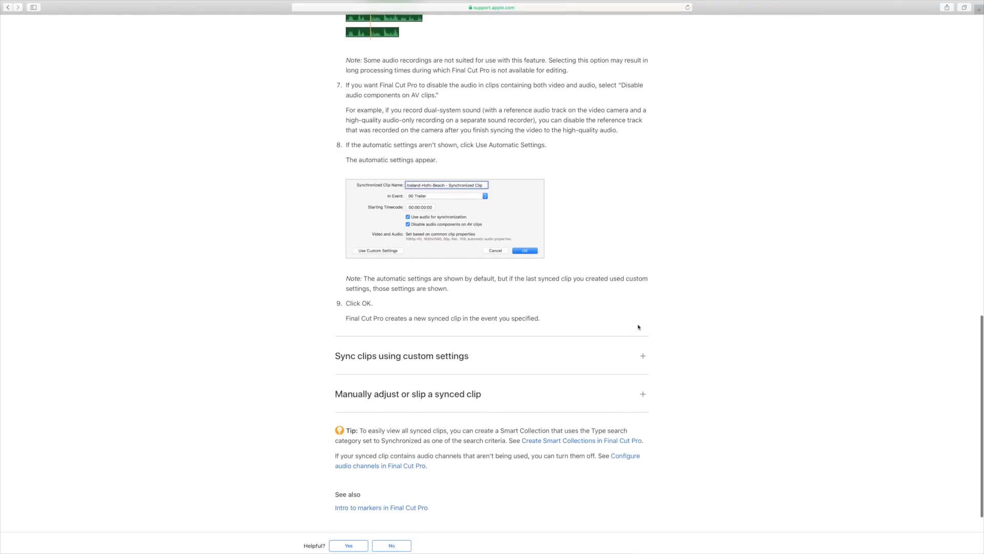
scroll(down, 3)
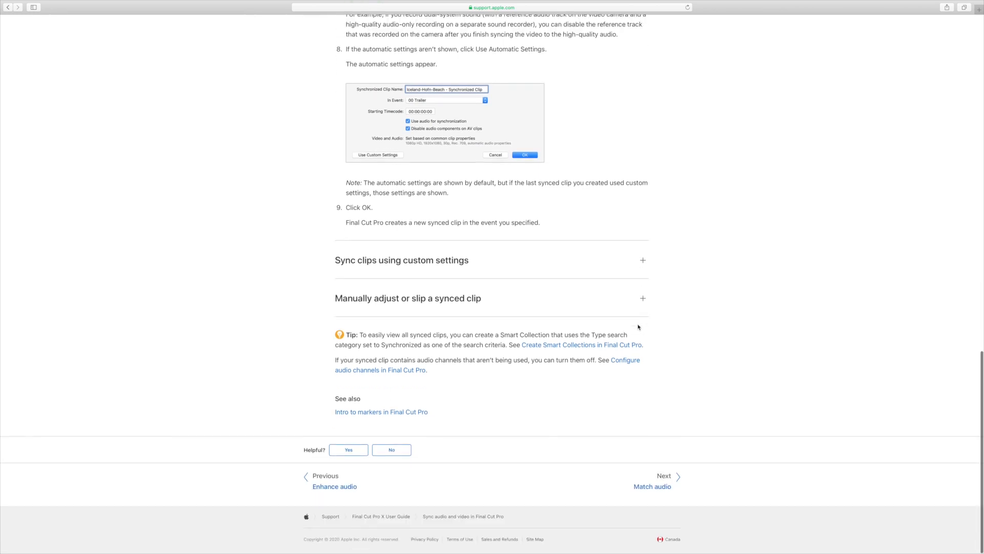